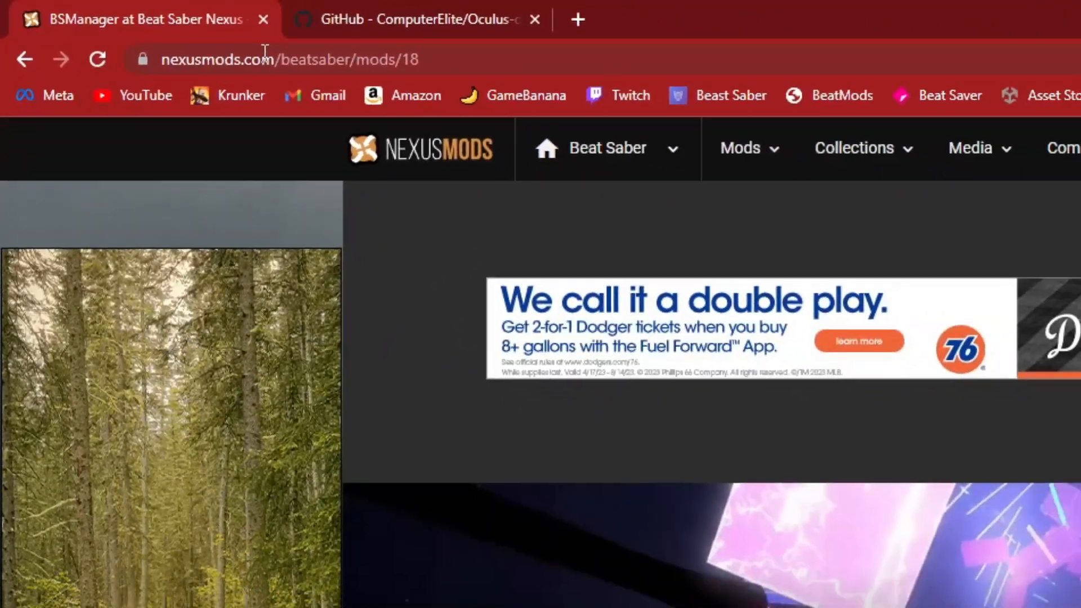
# - Start a manual download of the BSManager 1.1.0 setup file past the required-files notice
pyautogui.scroll(-3)
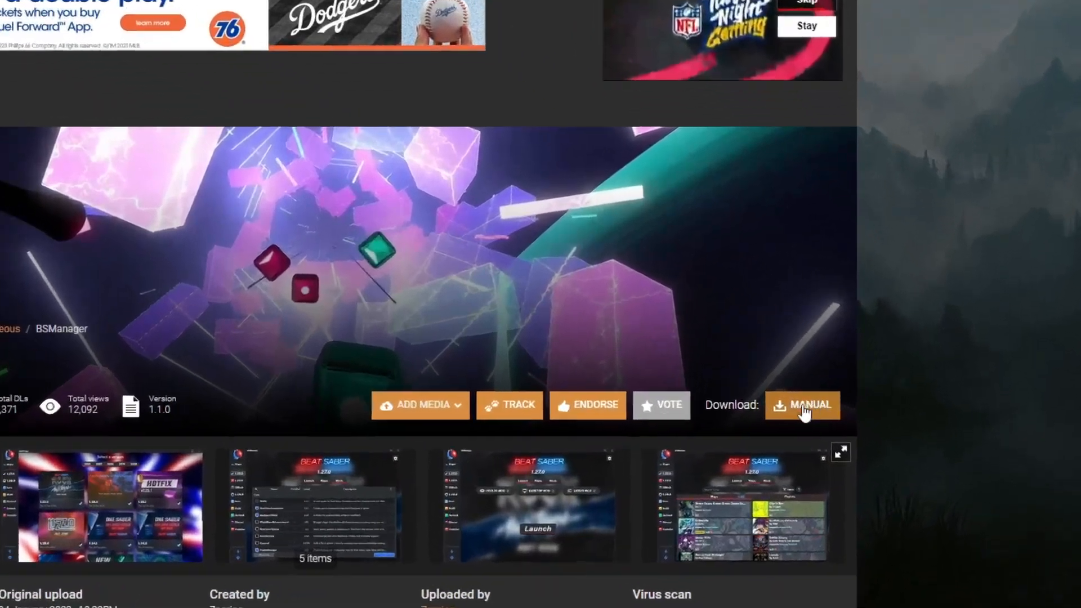
pyautogui.click(802, 404)
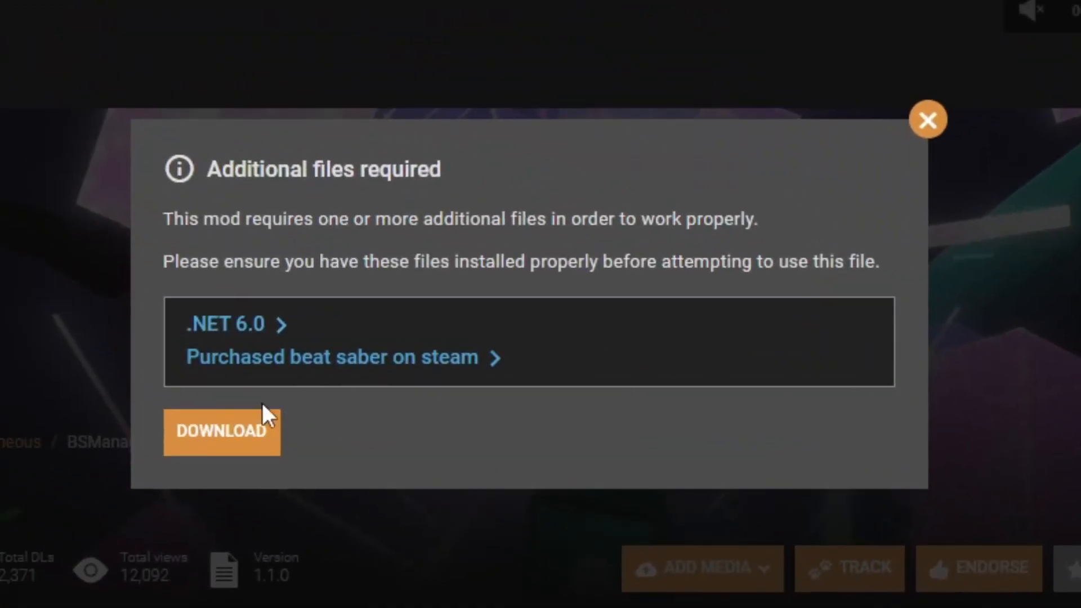
pyautogui.click(927, 120)
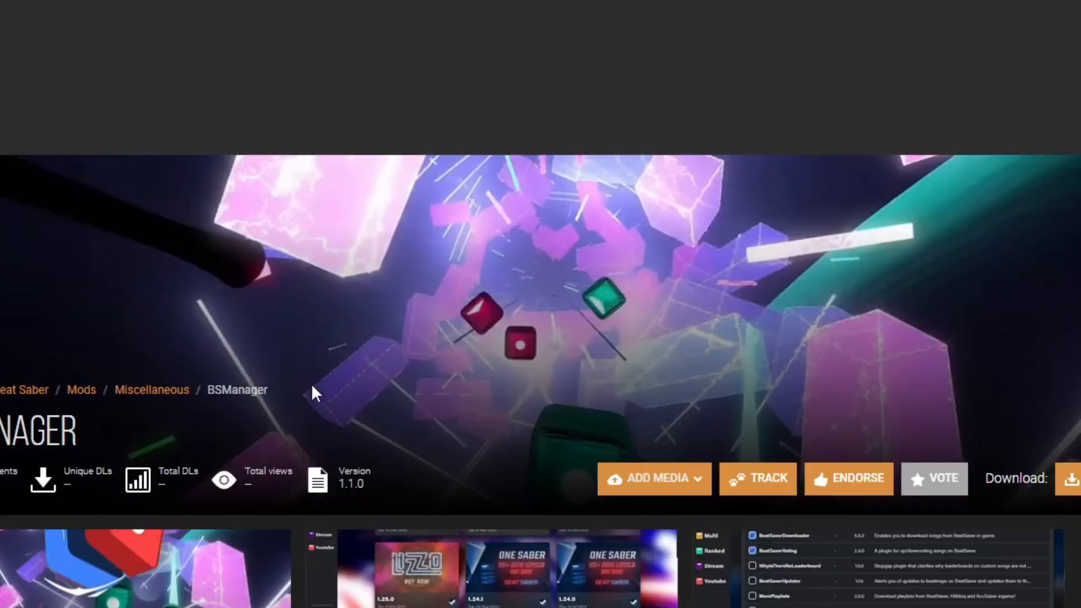
pyautogui.click(1071, 477)
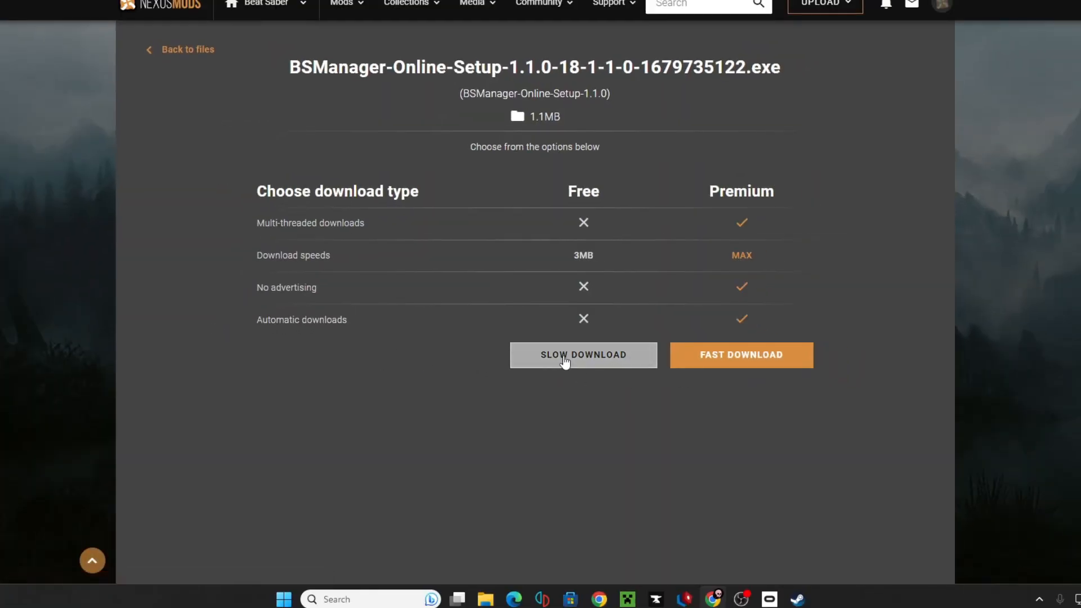
# - Take the slow free download, run setup and let it close the running BSManager
pyautogui.click(582, 355)
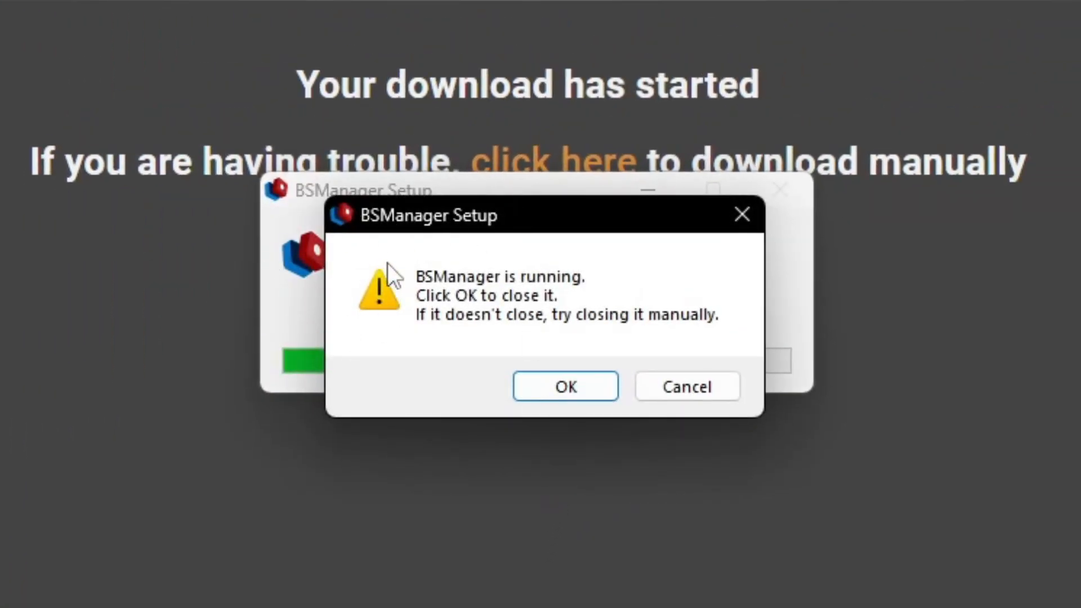
pyautogui.moveTo(381, 289)
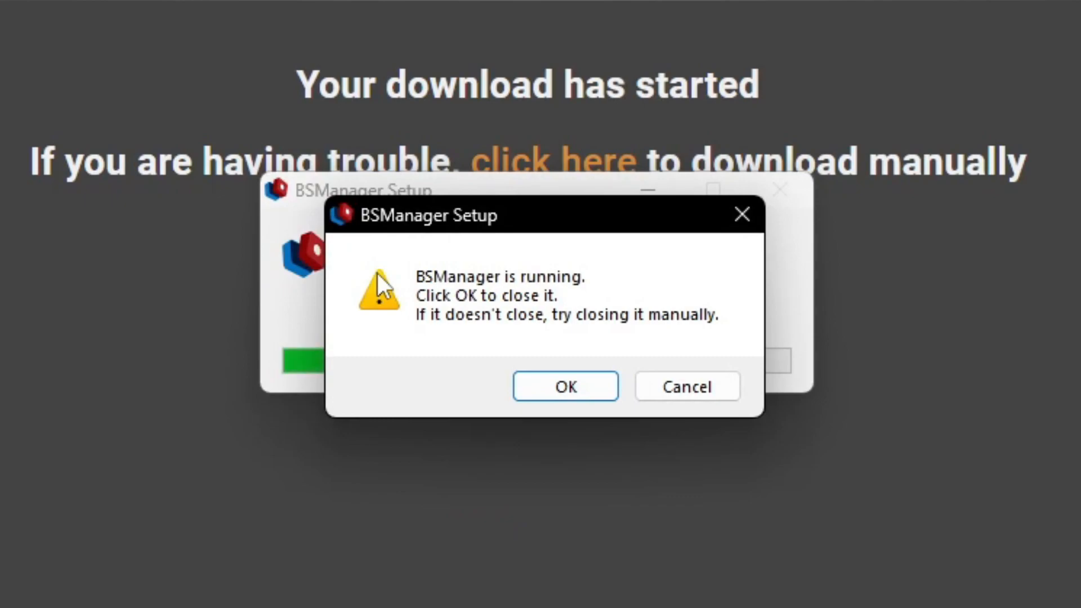
pyautogui.click(565, 385)
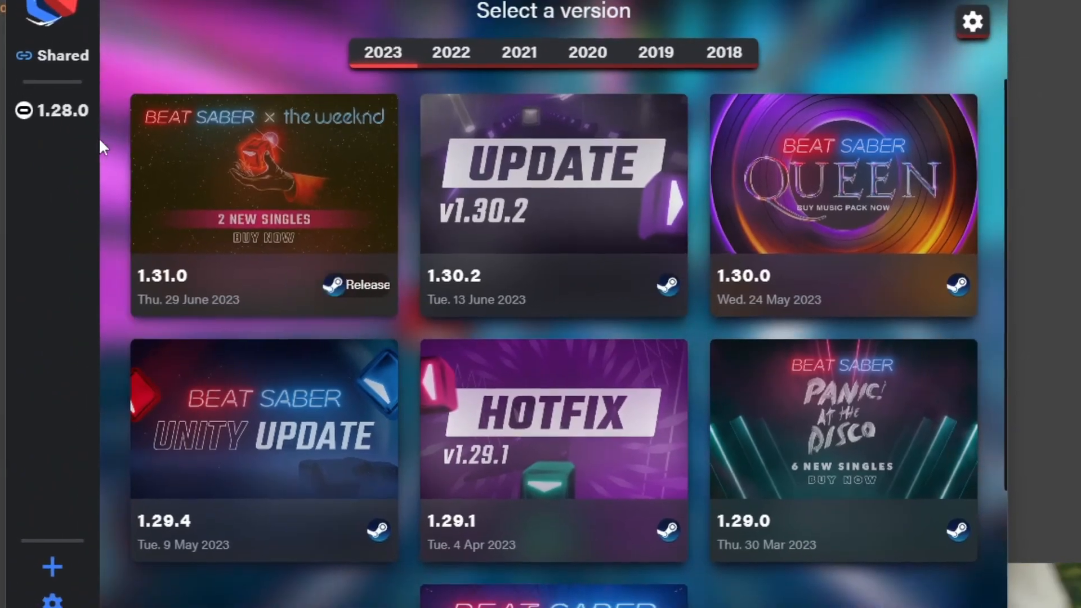
# - Pick the Beat Saber 1.28.0 card and start its download, reaching the Steam login prompt
pyautogui.click(52, 110)
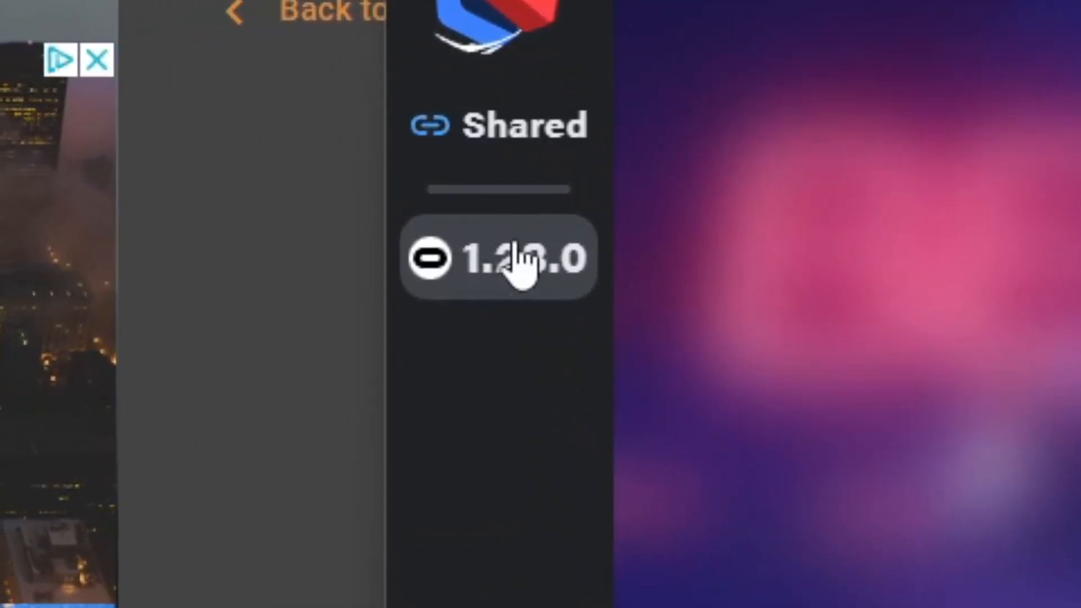
pyautogui.moveTo(513, 314)
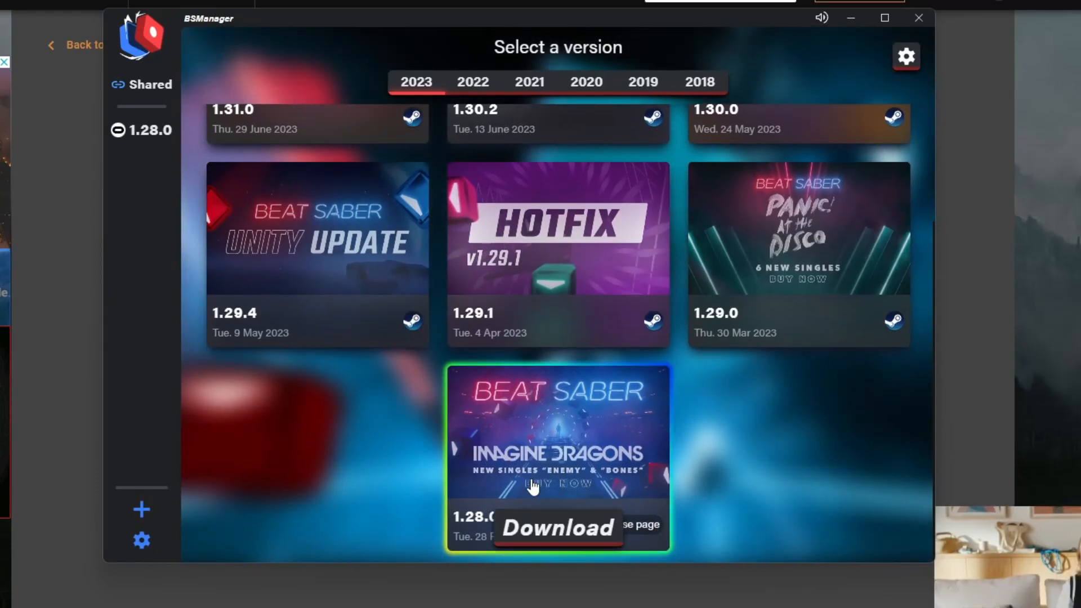
pyautogui.click(558, 529)
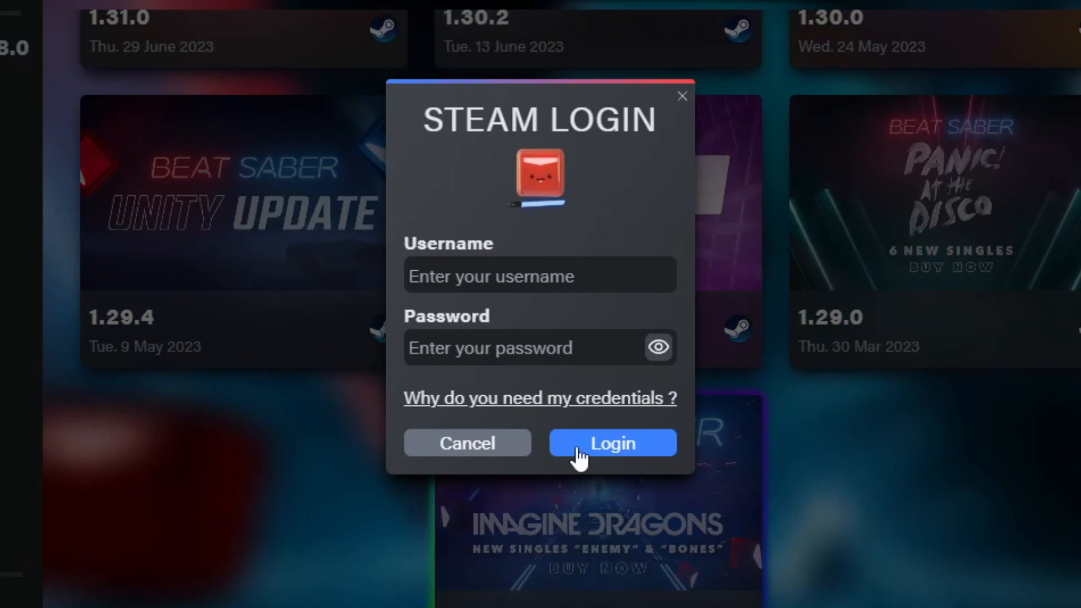
pyautogui.moveTo(598, 260)
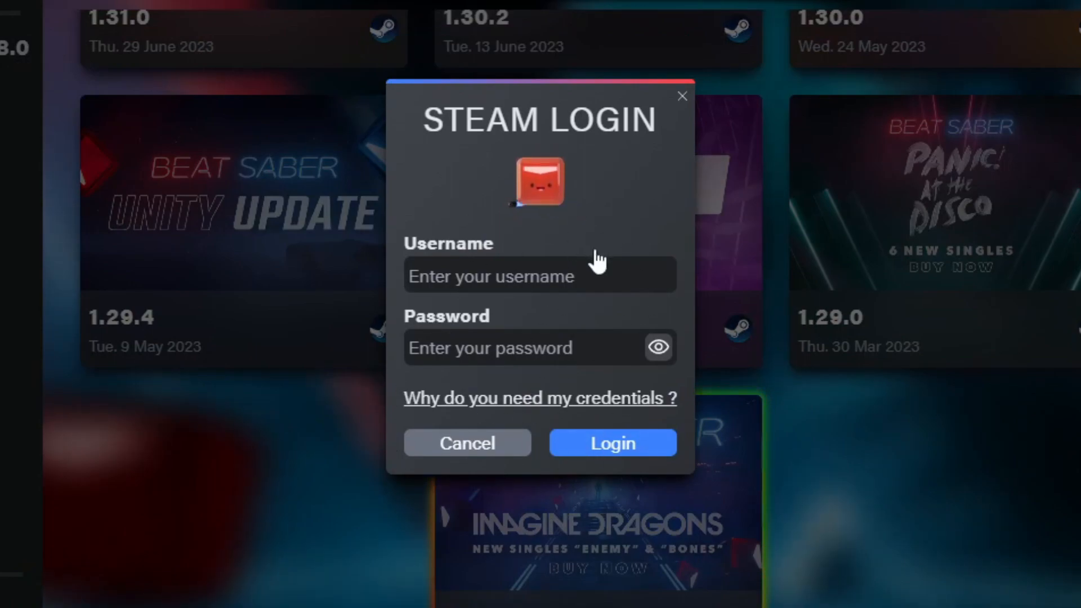
pyautogui.moveTo(683, 104)
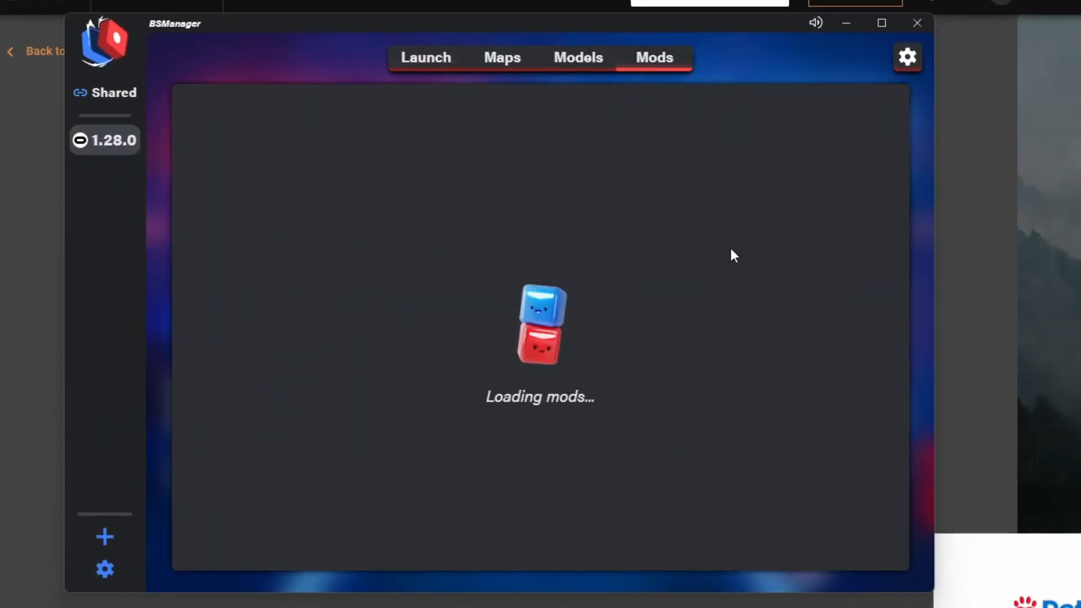
pyautogui.moveTo(720, 200)
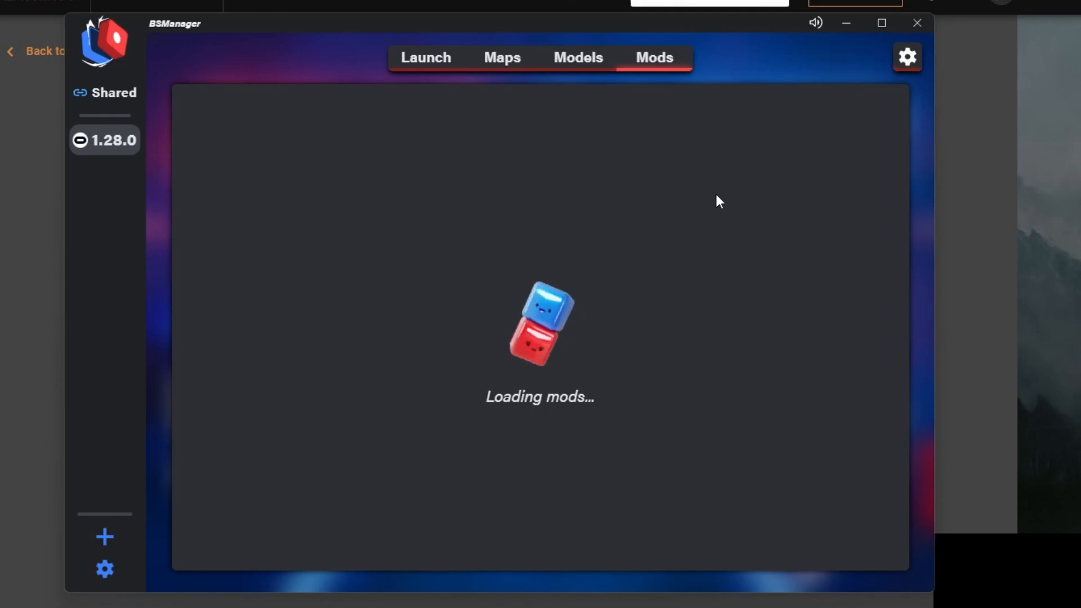
pyautogui.moveTo(695, 177)
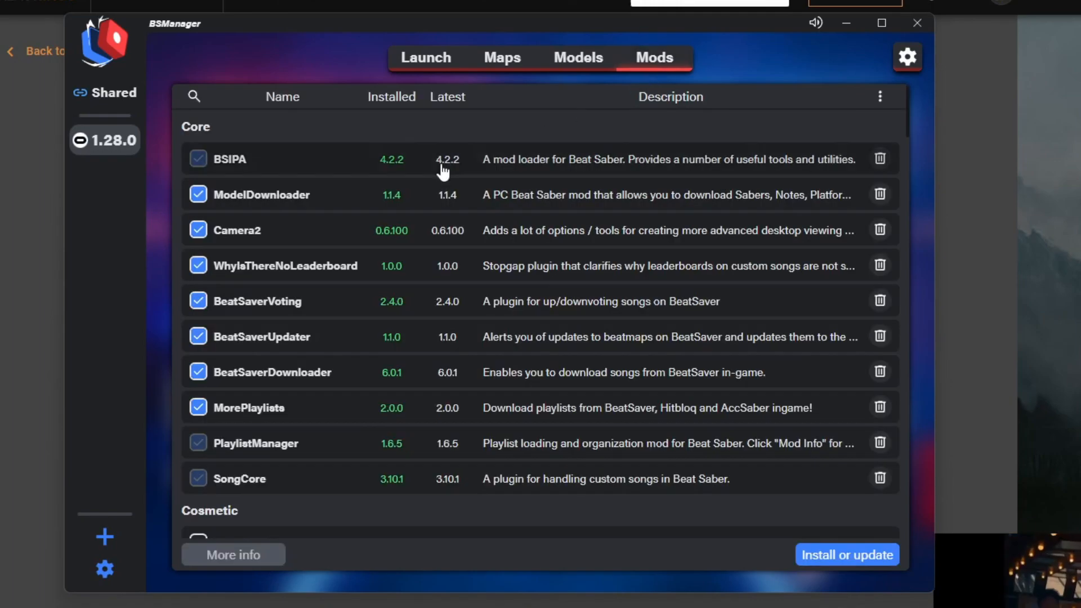
# - Scroll through the 1.28.0 mod list to review the checked mods
pyautogui.scroll(-3)
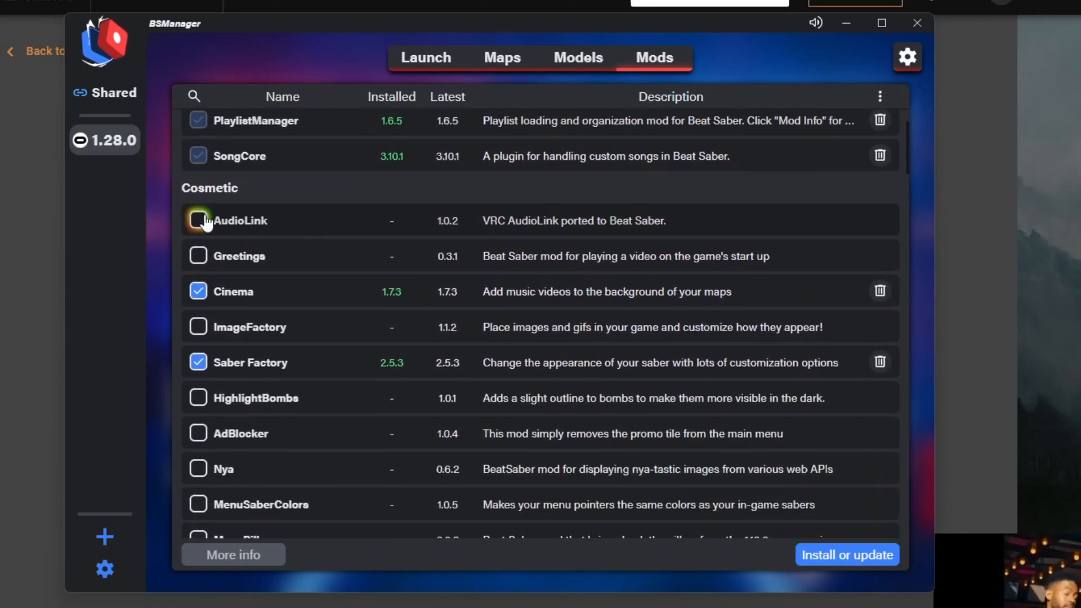
pyautogui.scroll(-3)
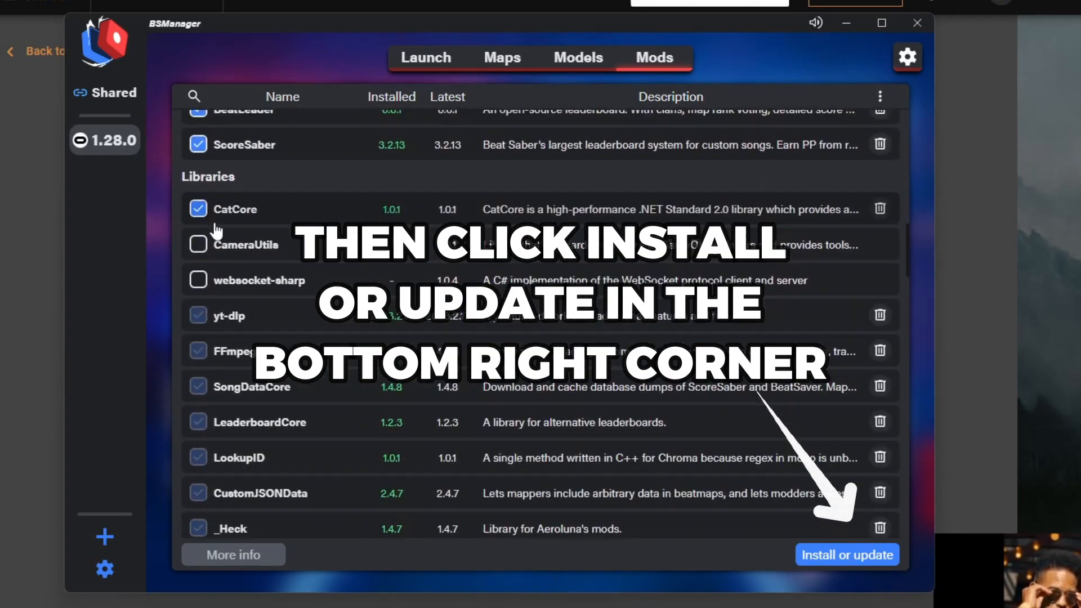
pyautogui.scroll(3)
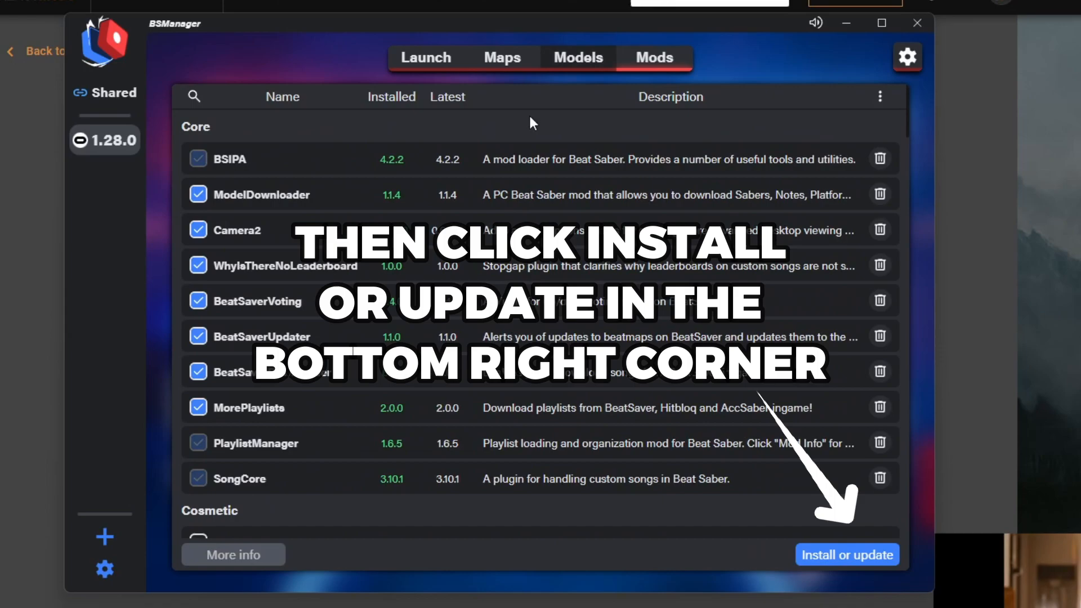
# - Browse the Models and Maps collections, dismiss the Required mods reminder and return to Launch
pyautogui.click(578, 57)
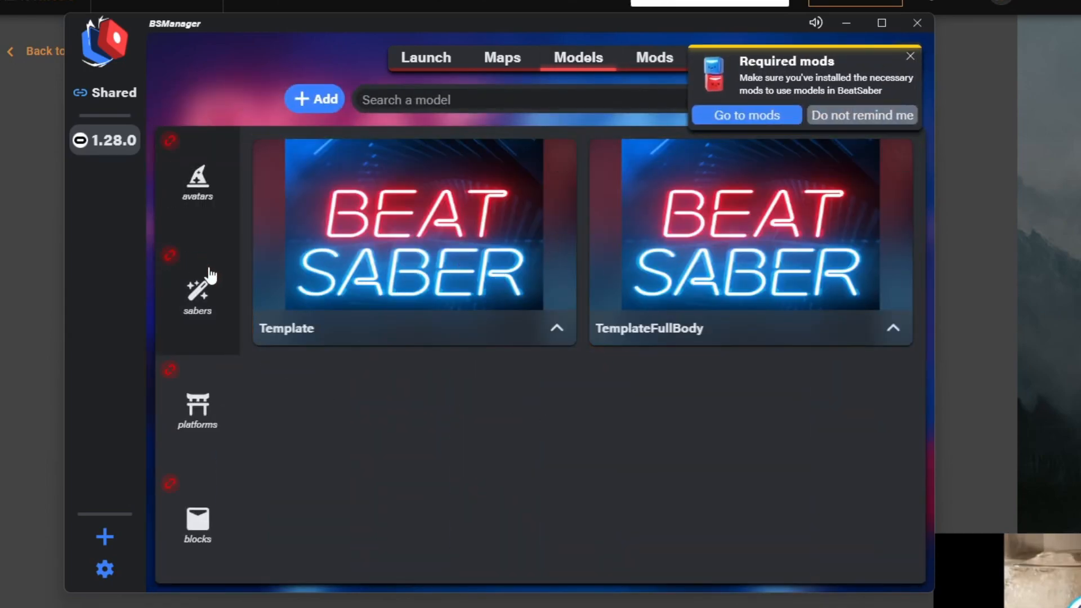
pyautogui.scroll(-3)
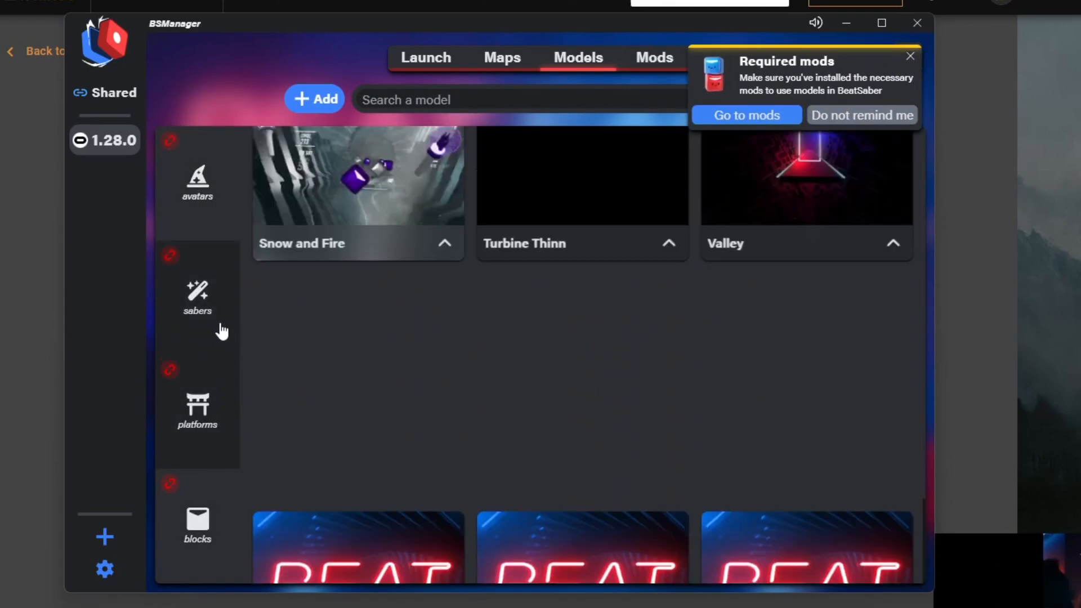
pyautogui.click(502, 58)
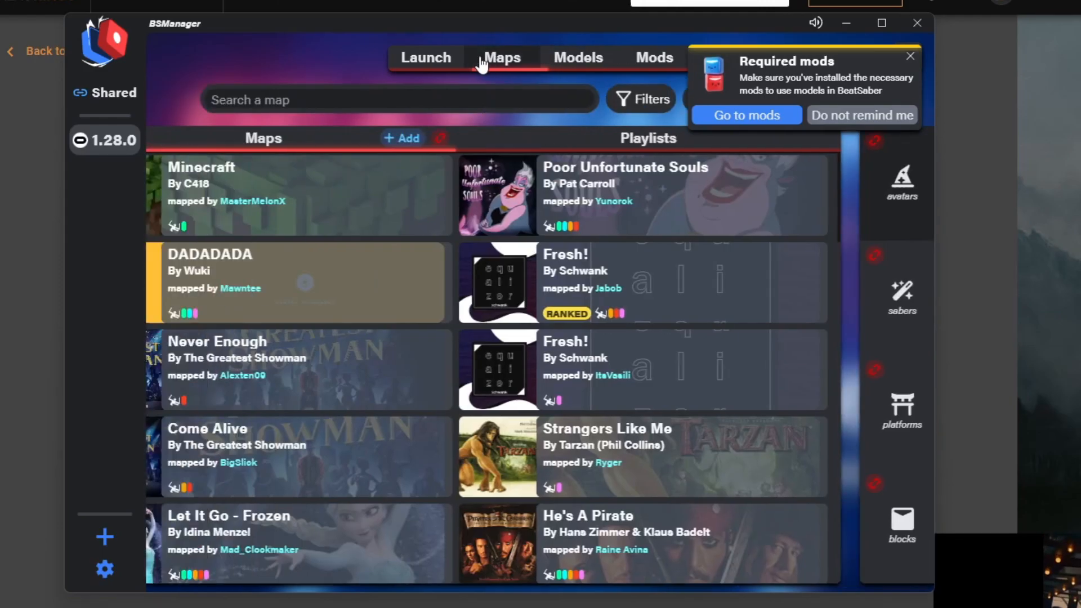
pyautogui.click(910, 57)
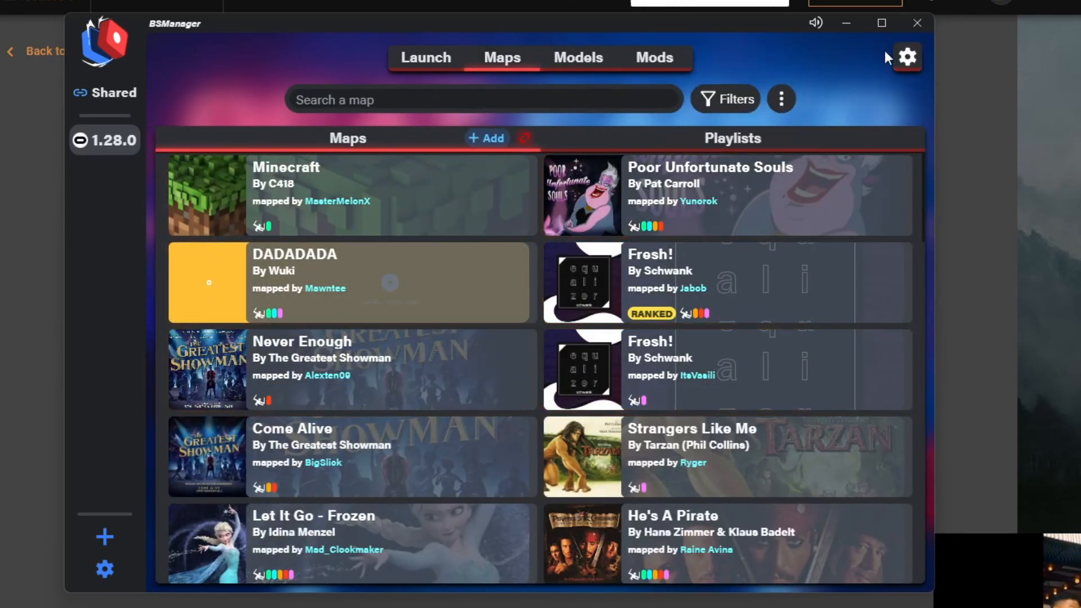
pyautogui.click(426, 58)
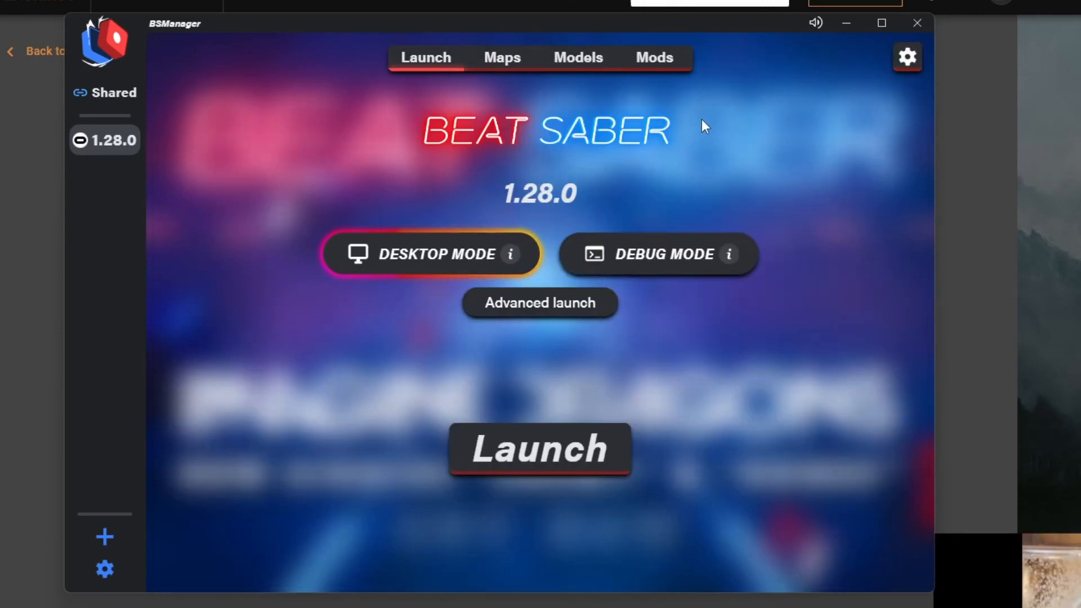